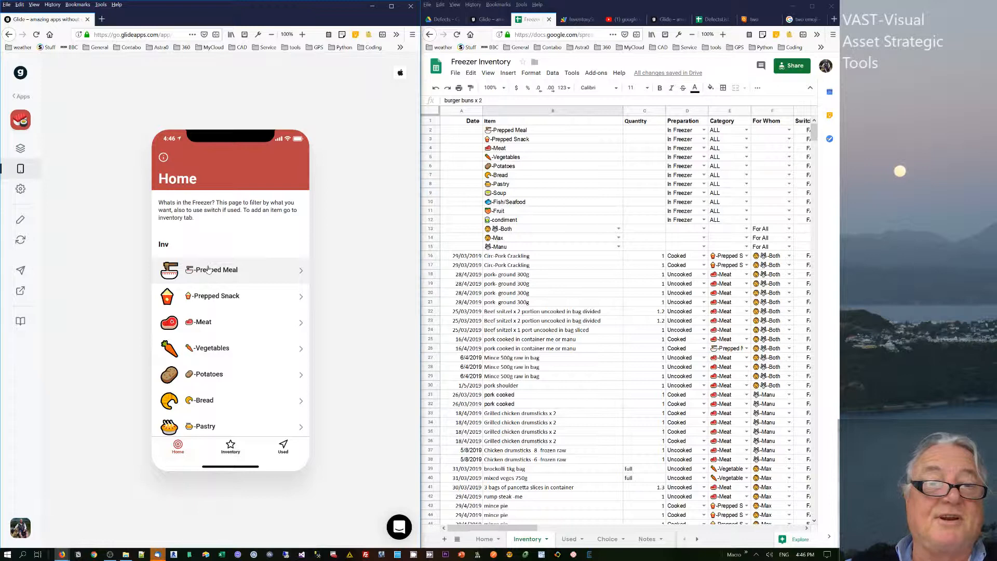
Step: Browse the Meat and Prepped Snack category item lists, then return to the Home page
click(231, 271)
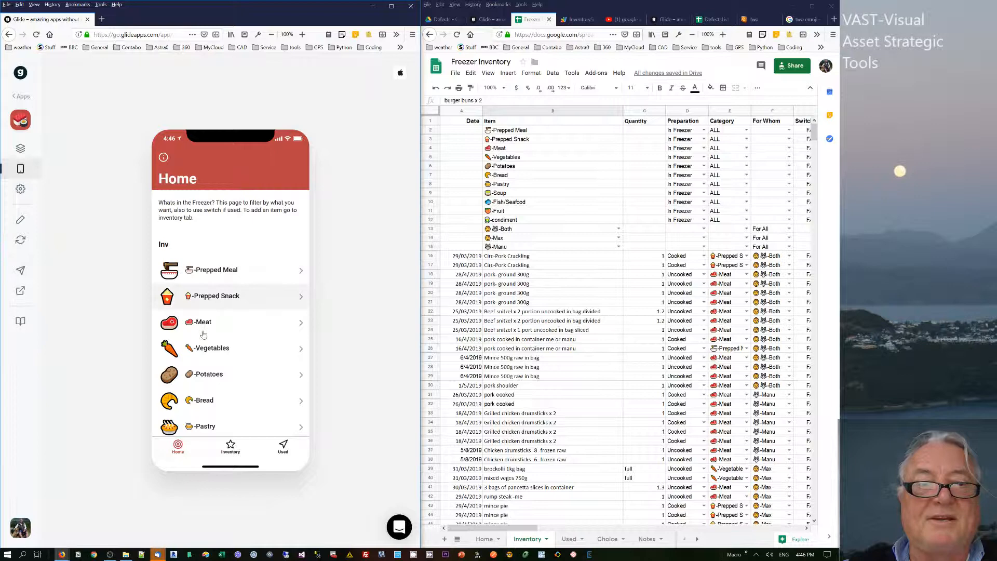
click(203, 322)
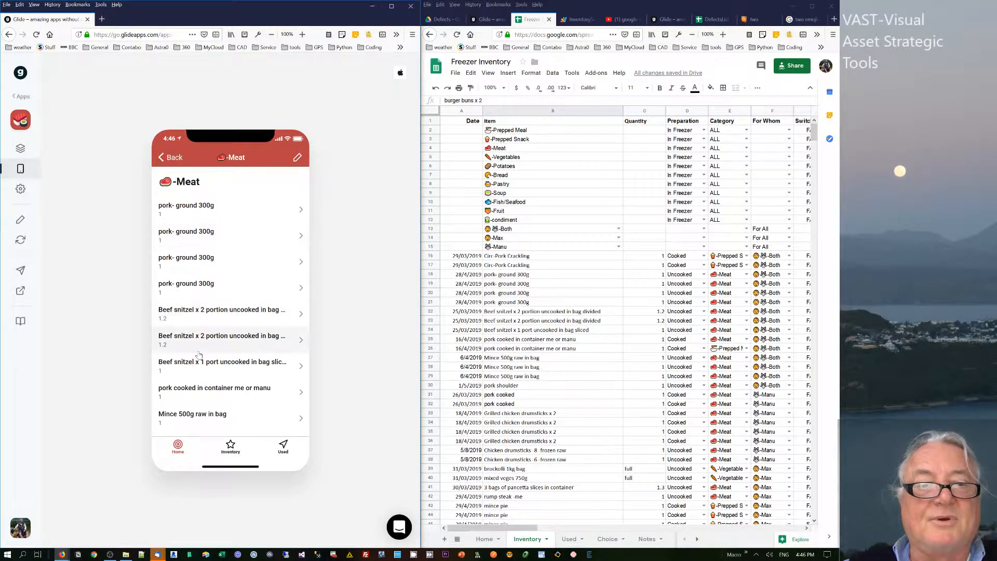
scroll(down, 3)
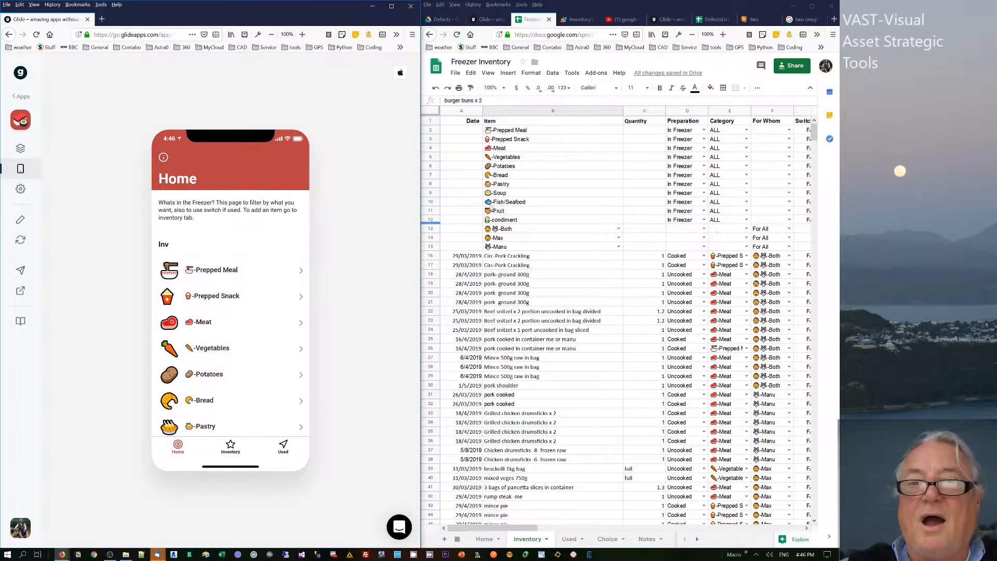
click(499, 193)
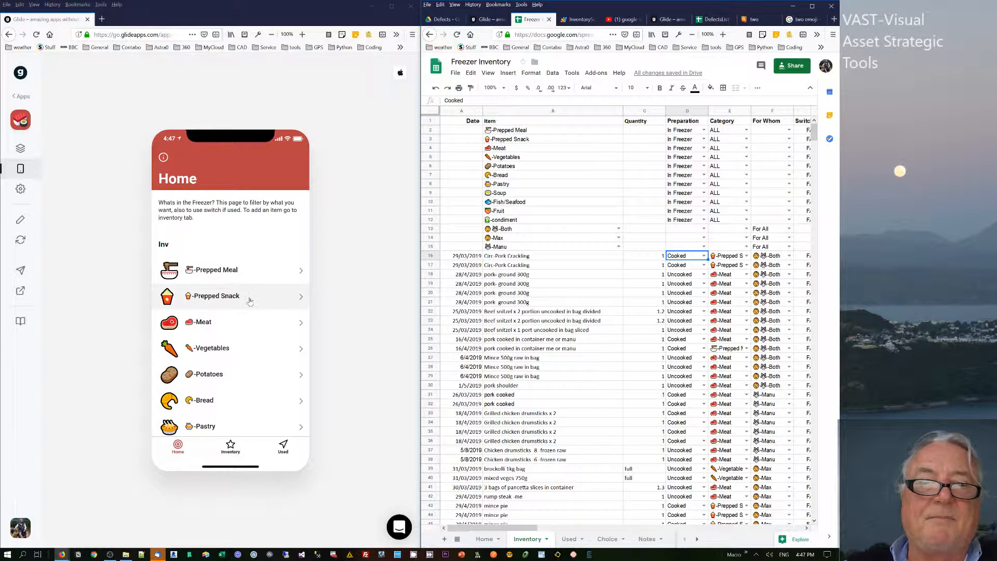
click(228, 296)
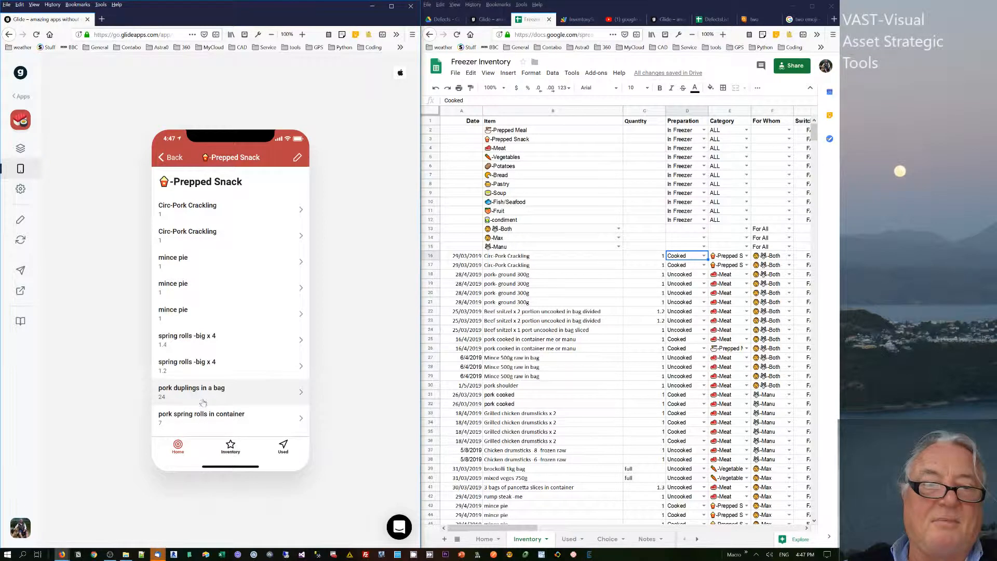
mouse_move(212, 252)
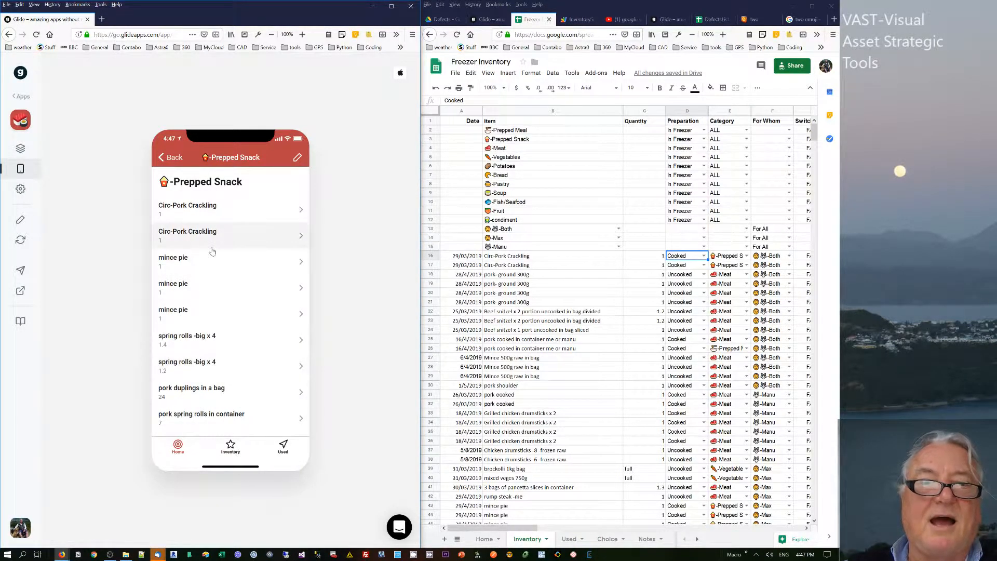
click(169, 157)
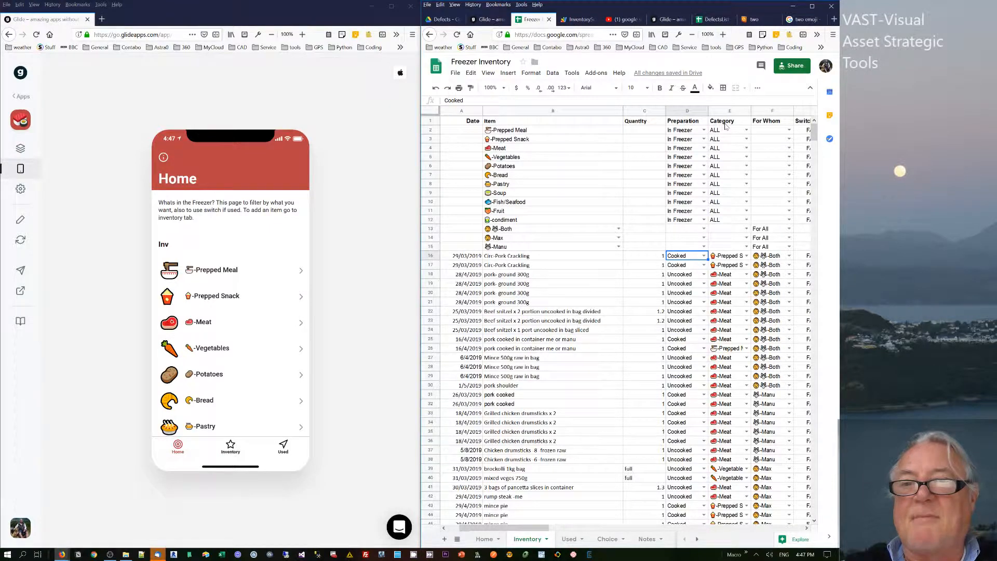
Step: Reopen Prepped Snack, view the mince pie edit form, close it and go back to the list
scroll(right, 3)
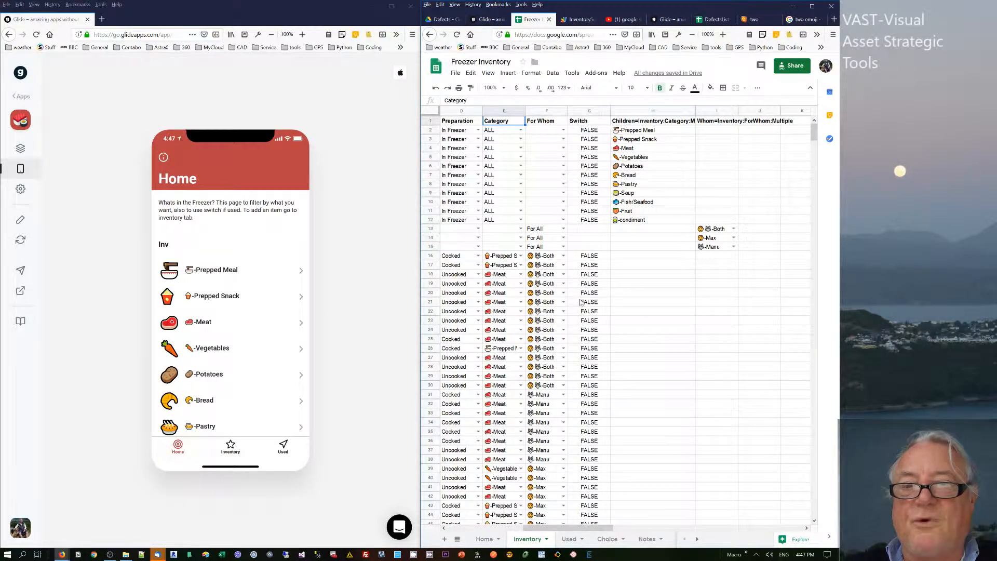
scroll(down, 3)
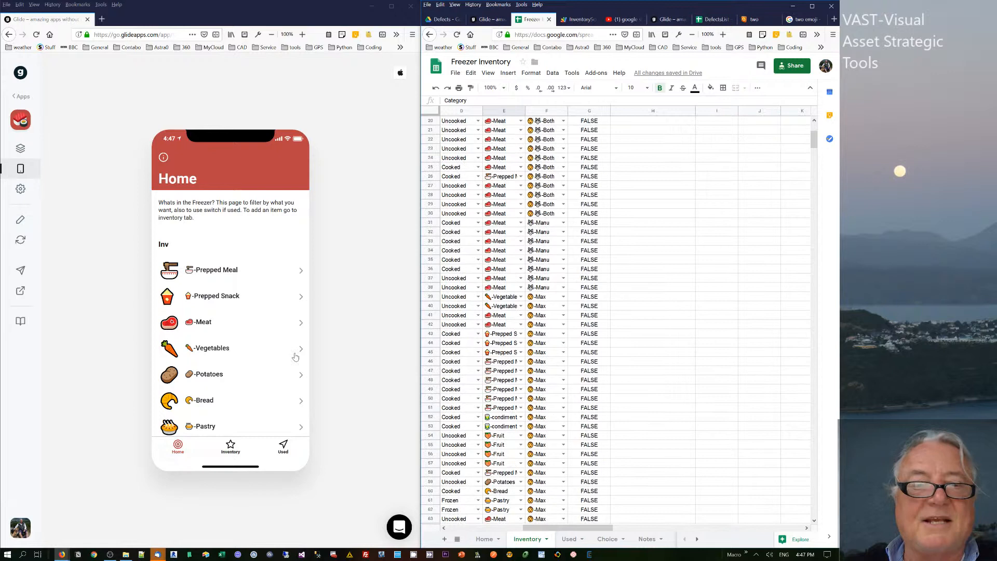
mouse_move(241, 300)
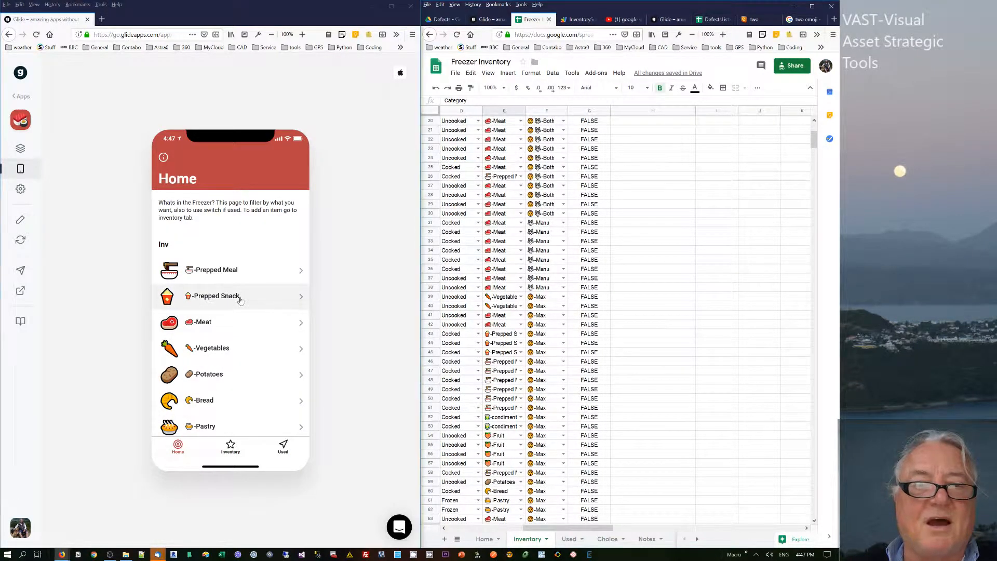
click(229, 296)
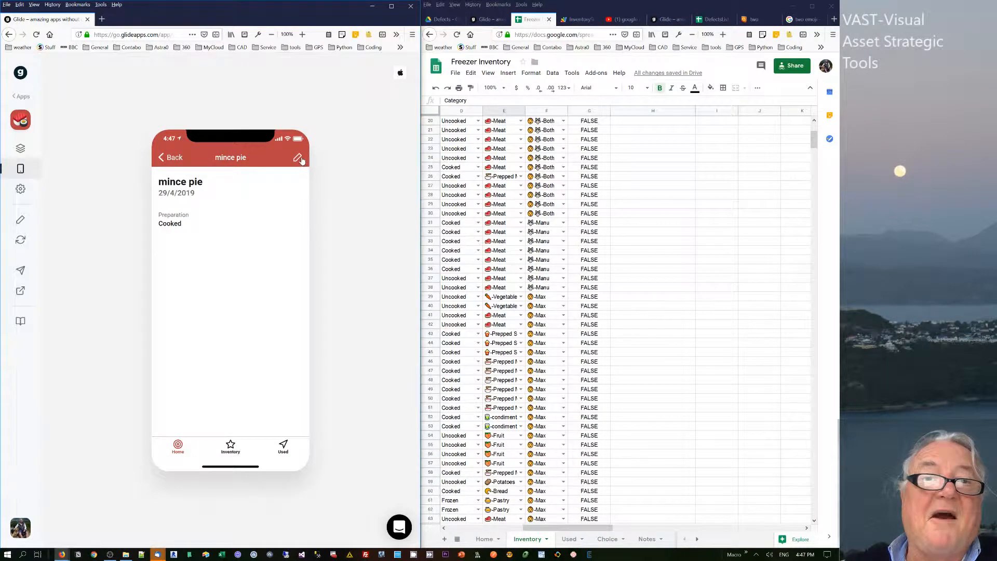
click(298, 158)
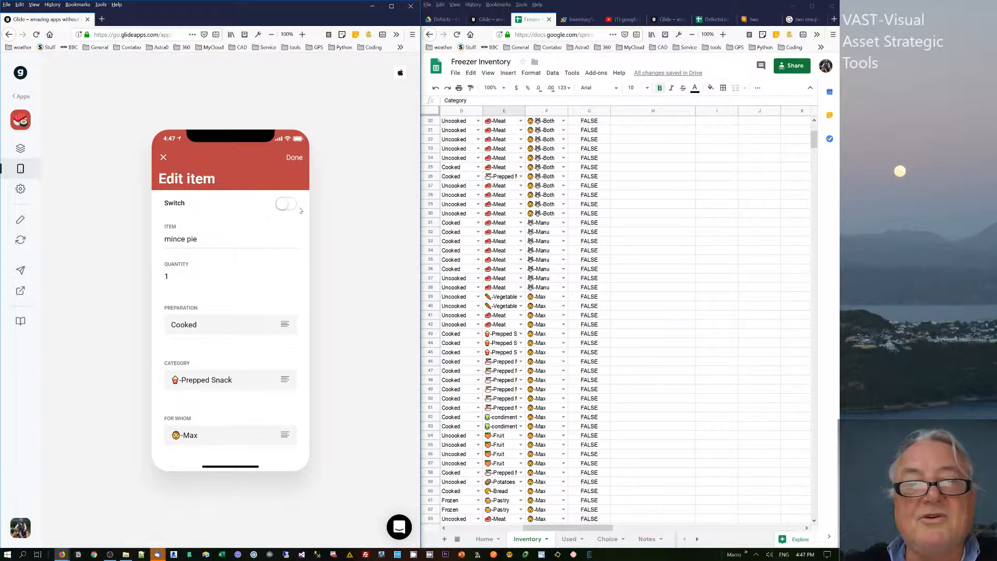
click(294, 158)
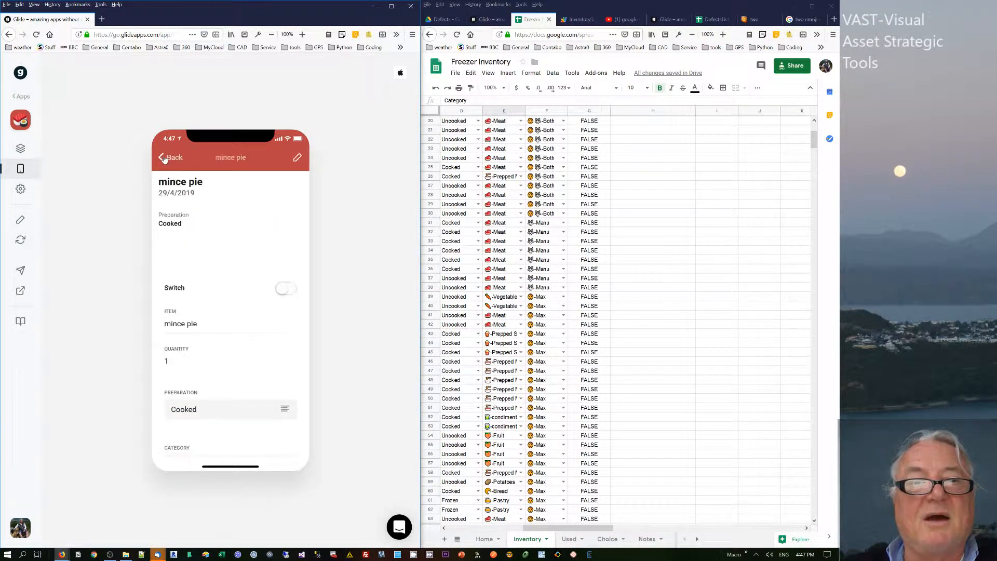
click(165, 158)
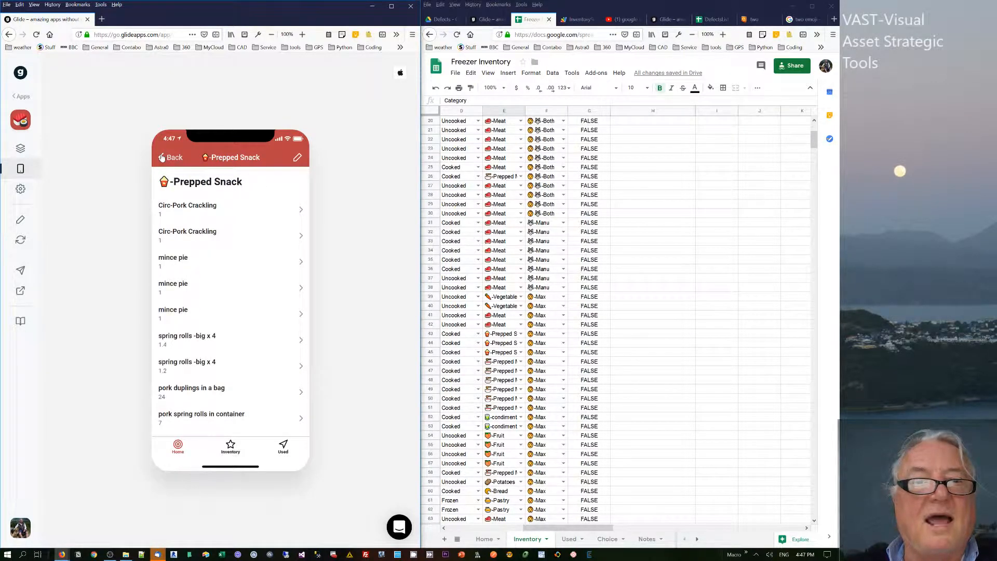
Step: Search the Inventory for 'sou', open French onion soupx and mark it as used
click(171, 158)
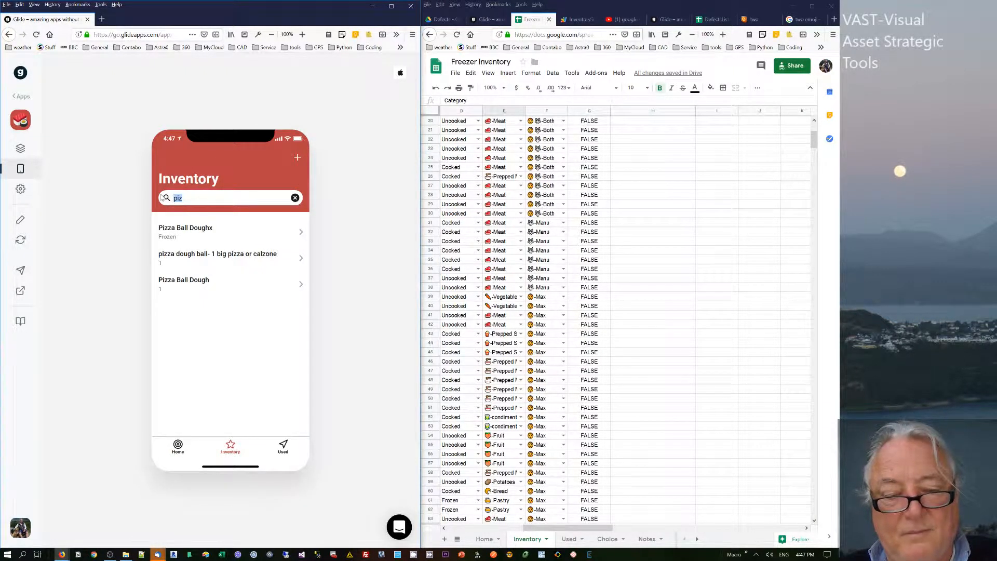
text(sou)
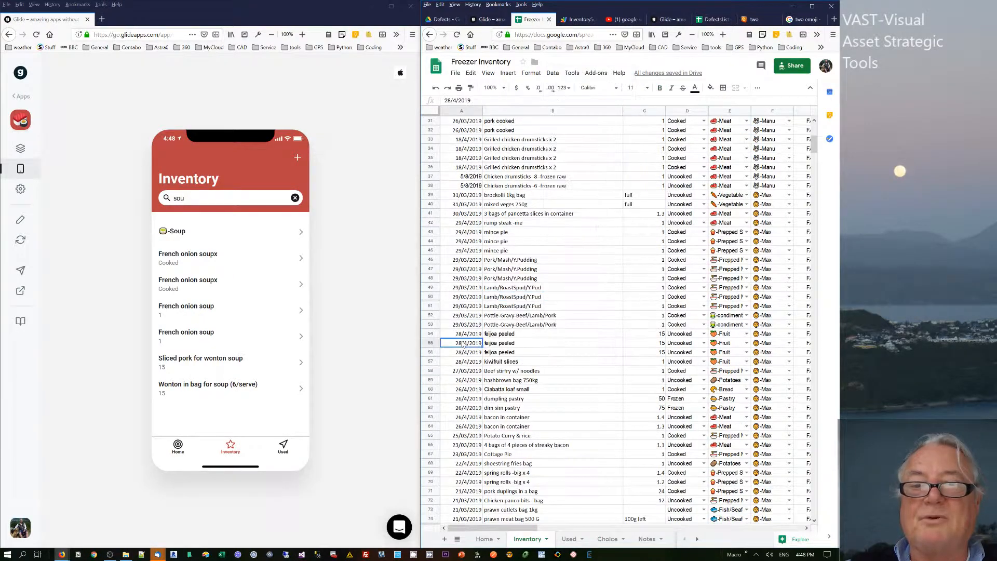
scroll(down, 3)
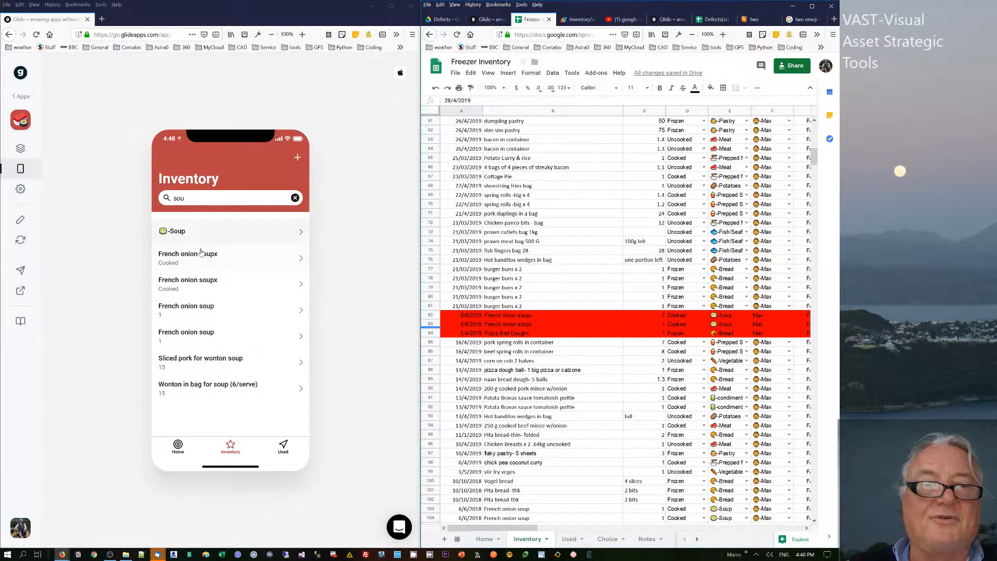
click(201, 258)
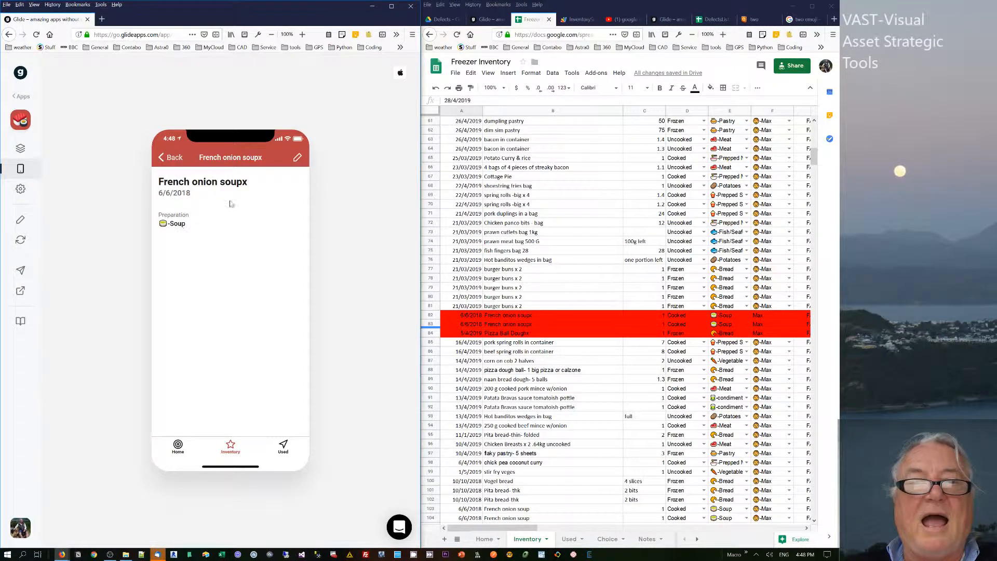
click(297, 157)
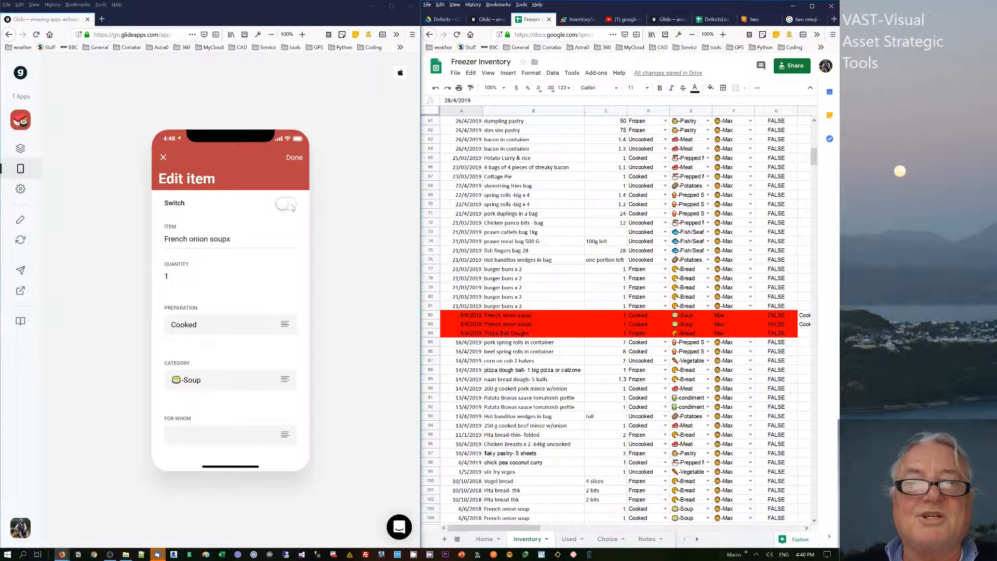
click(294, 158)
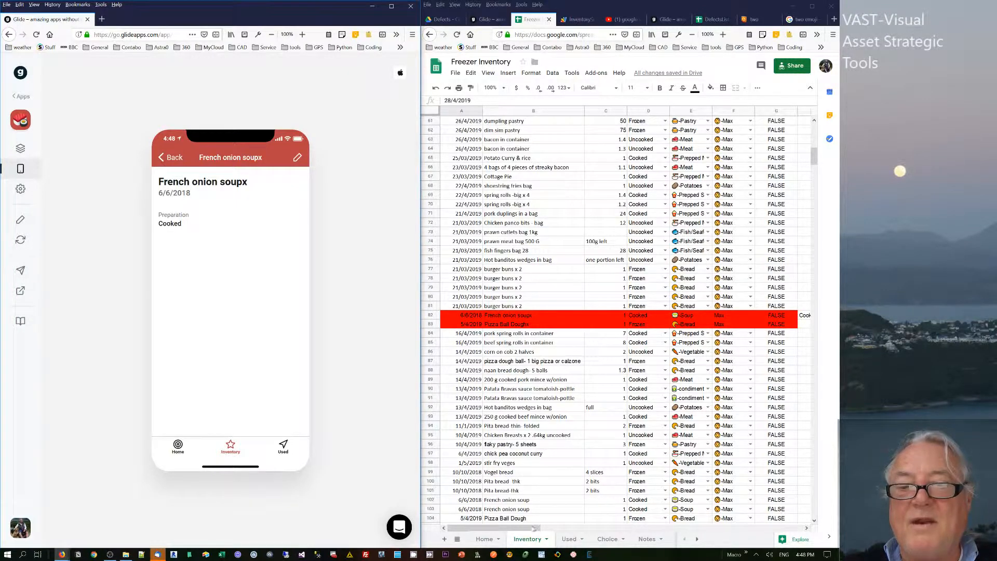
Step: Show the Used sheet and check the TRUE switch value on the new French onion soupx row
click(569, 538)
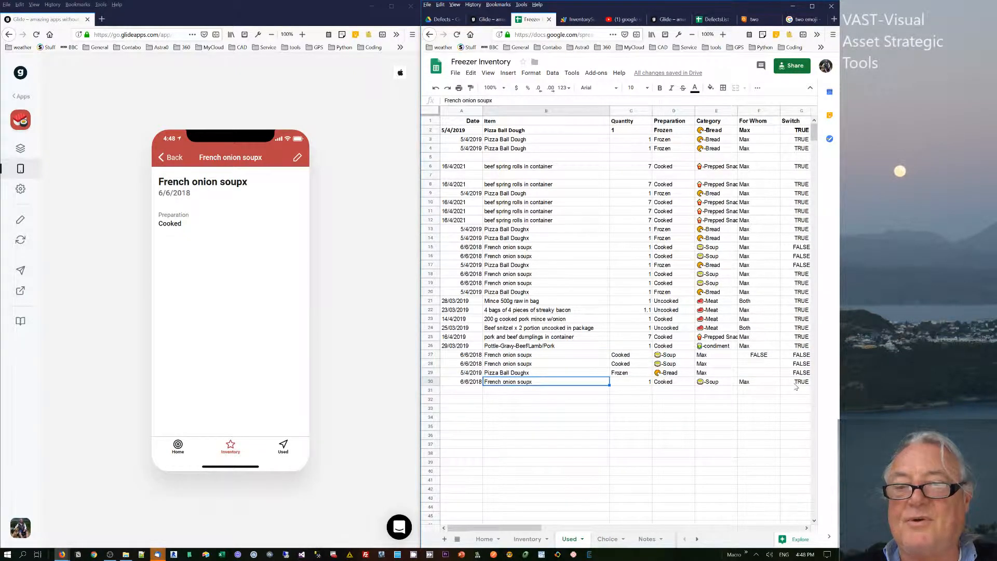
click(801, 382)
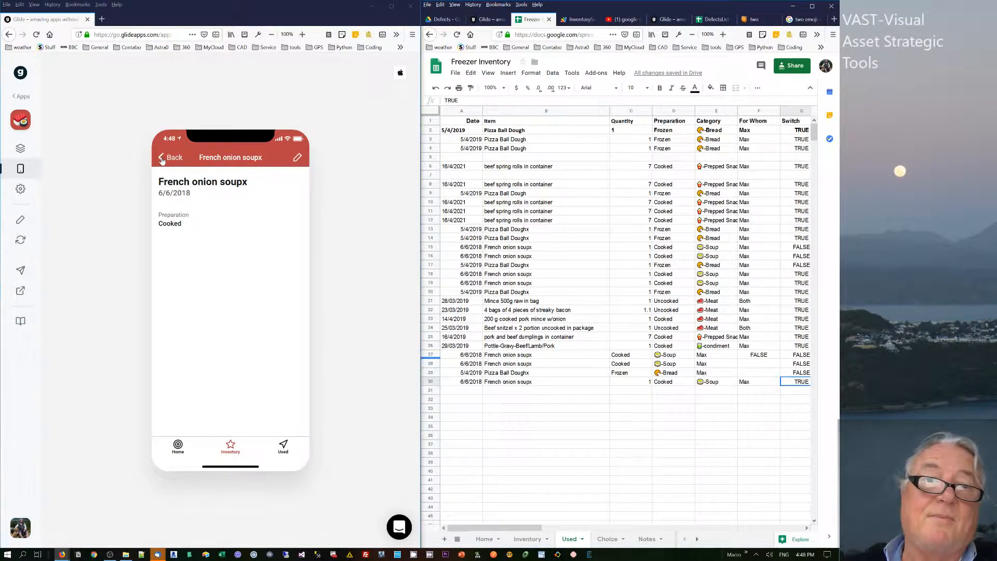
Step: Search the Inventory for 'dou', open Pizza Ball Doughx, turn its used switch on and save
click(166, 157)
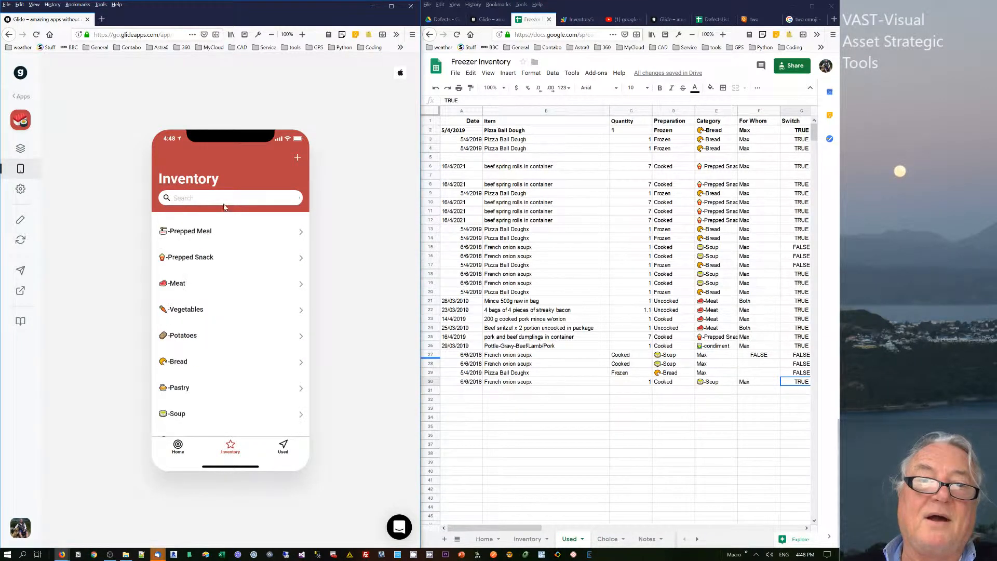
text(dou)
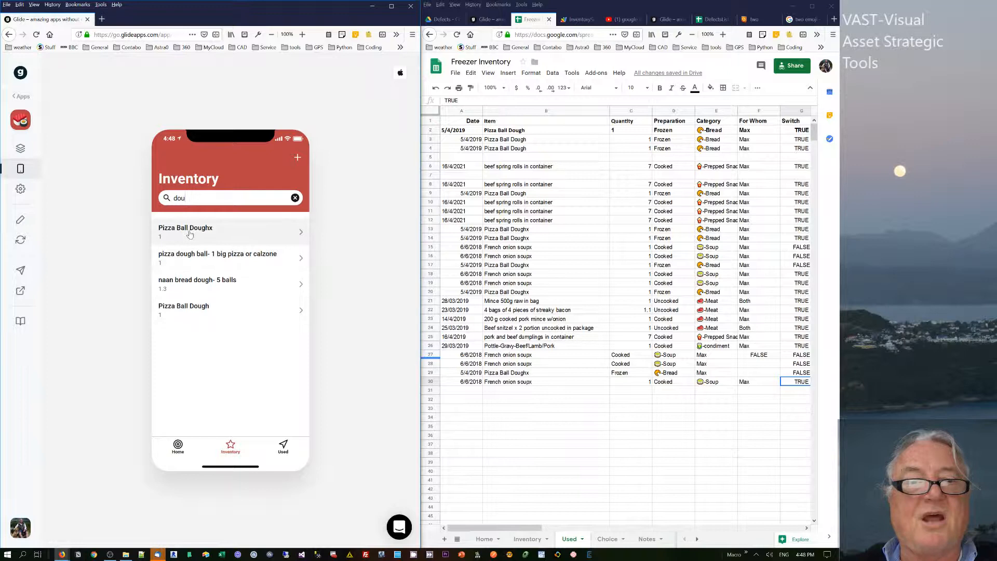
click(184, 230)
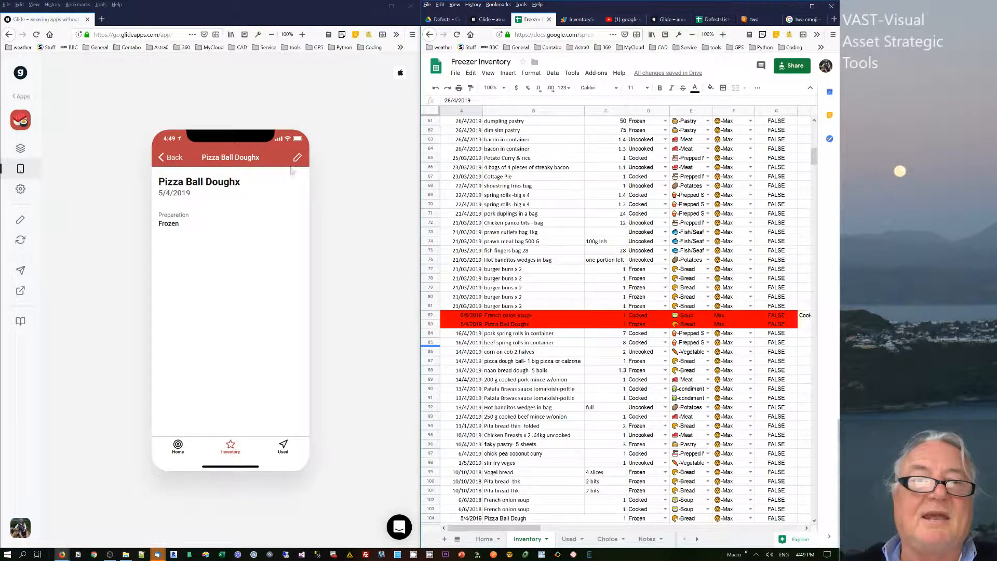
click(297, 157)
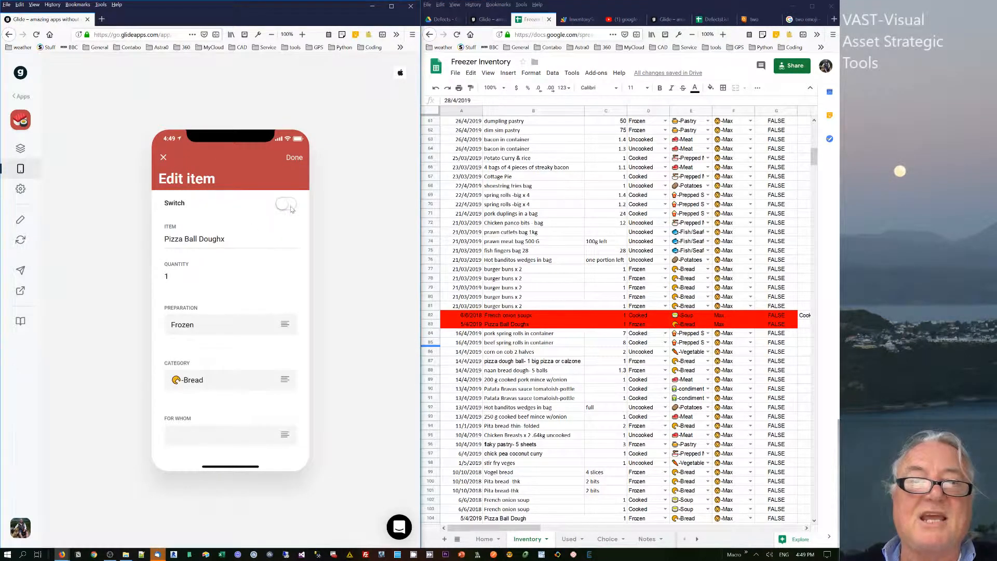
click(286, 204)
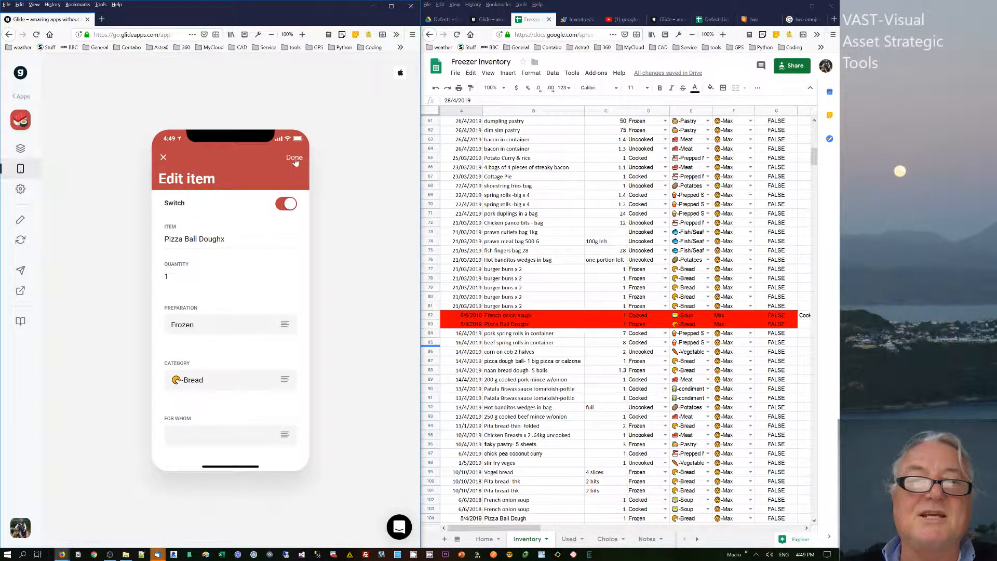
click(294, 158)
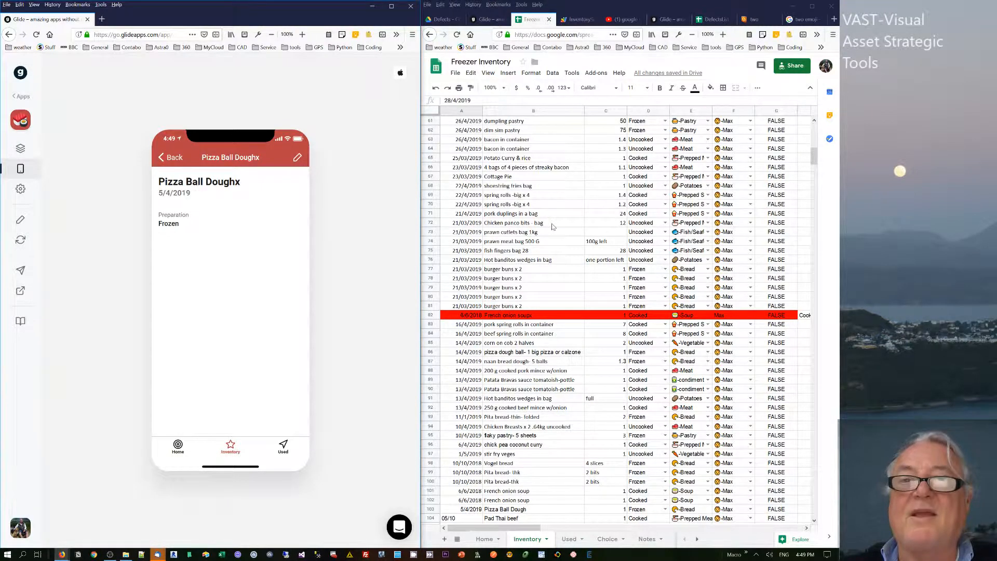
click(579, 19)
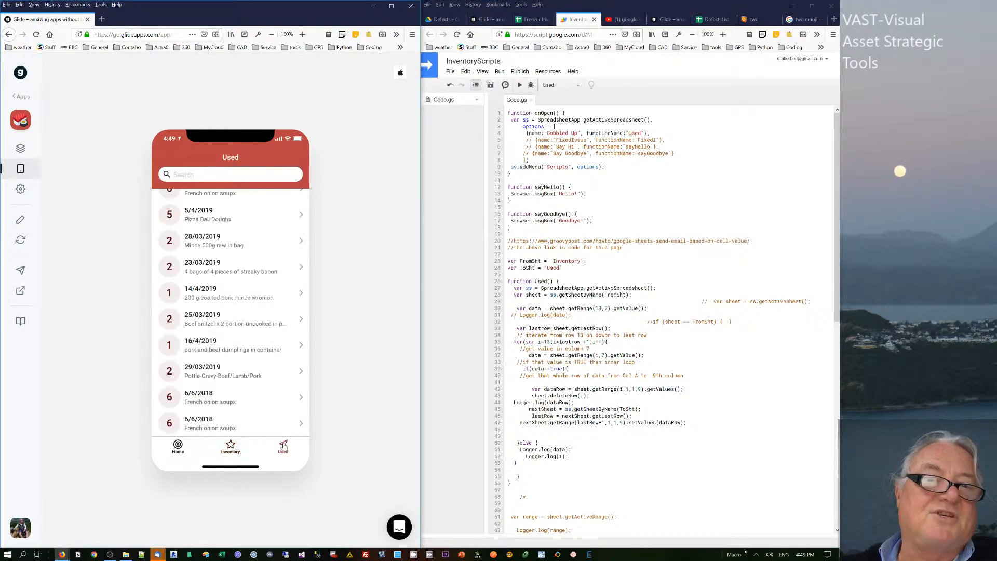
Step: View Pizza Ball Doughx in the Used list, then go back to the Home page
scroll(down, 3)
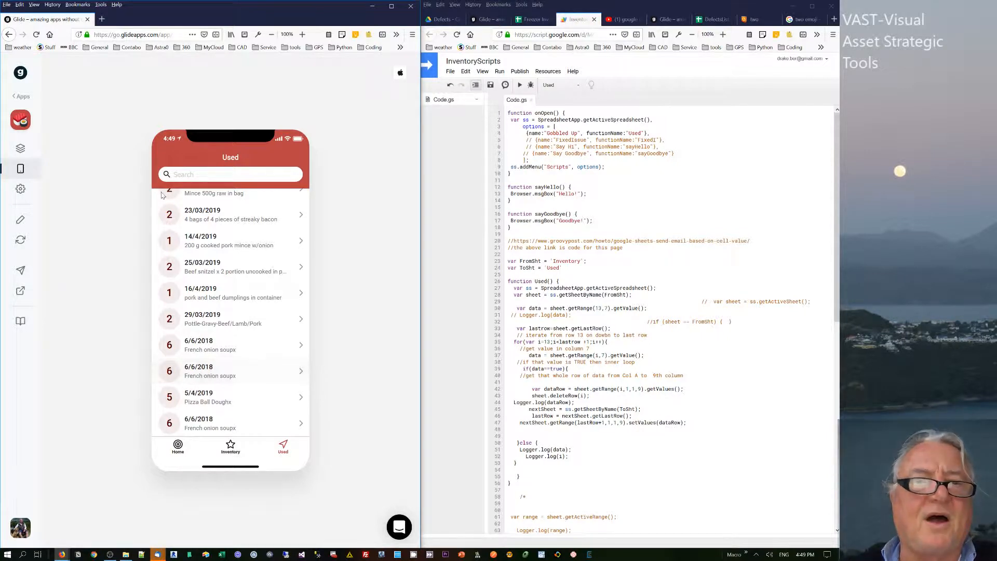
click(208, 397)
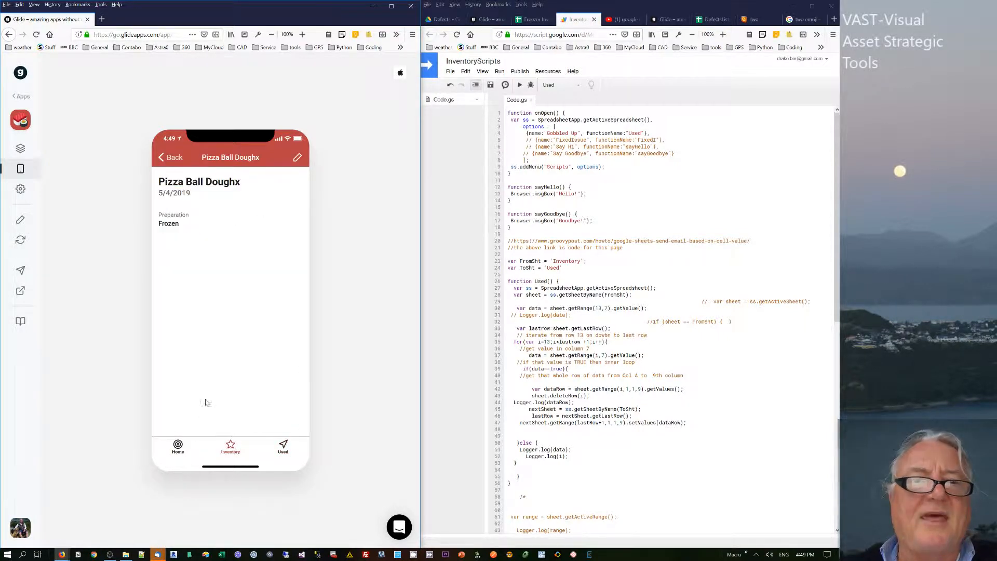
click(170, 157)
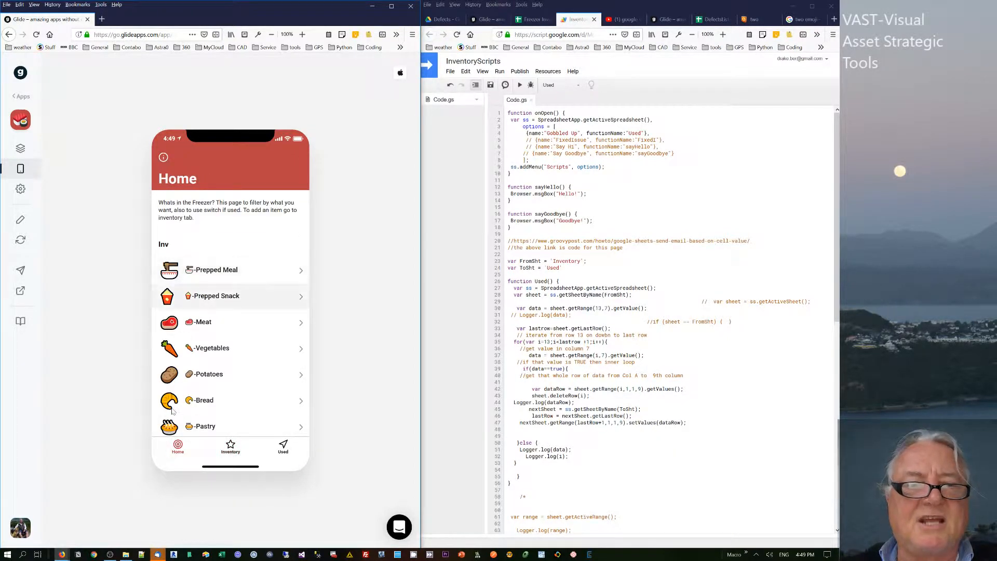
scroll(down, 3)
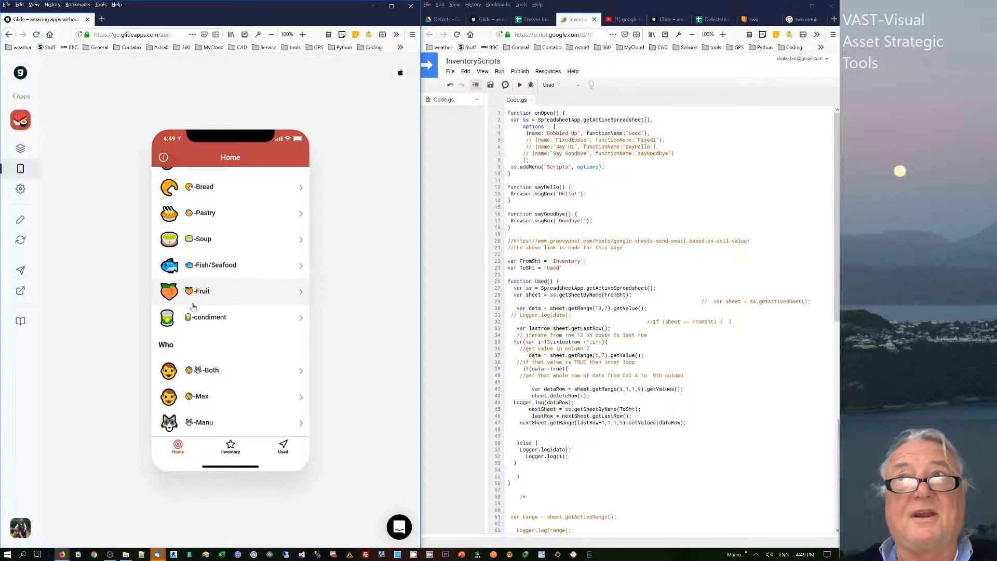
mouse_move(202, 265)
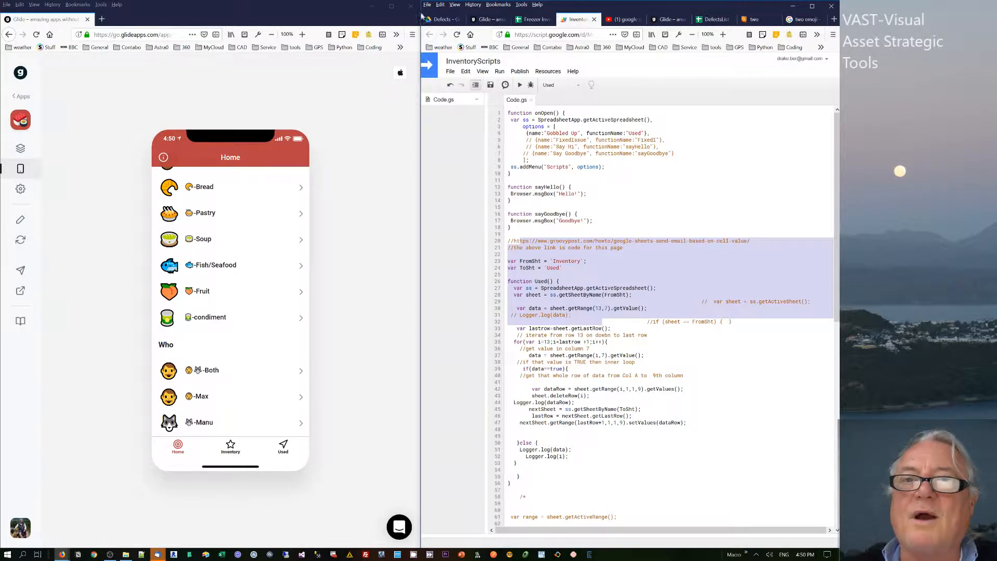
click(529, 19)
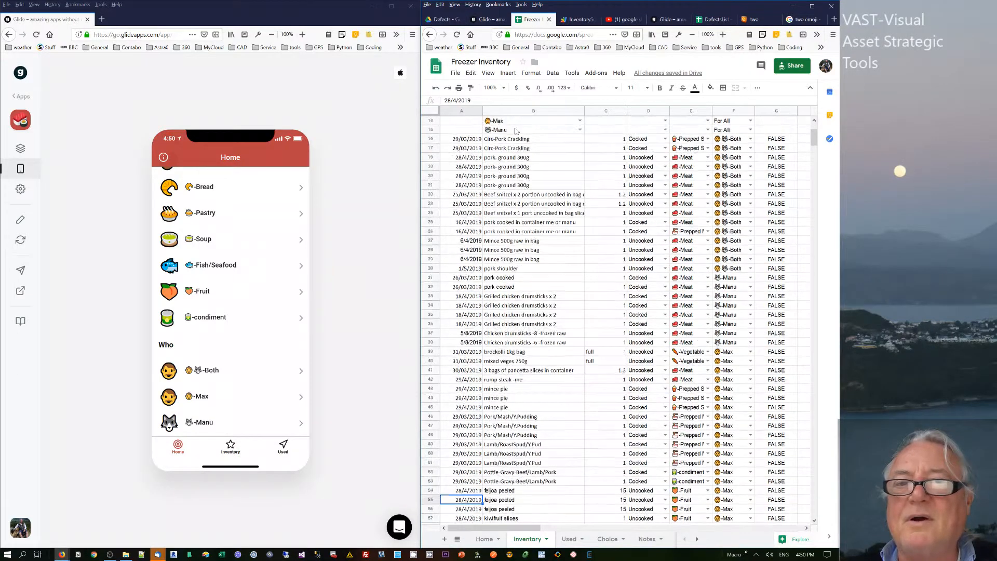
scroll(down, 3)
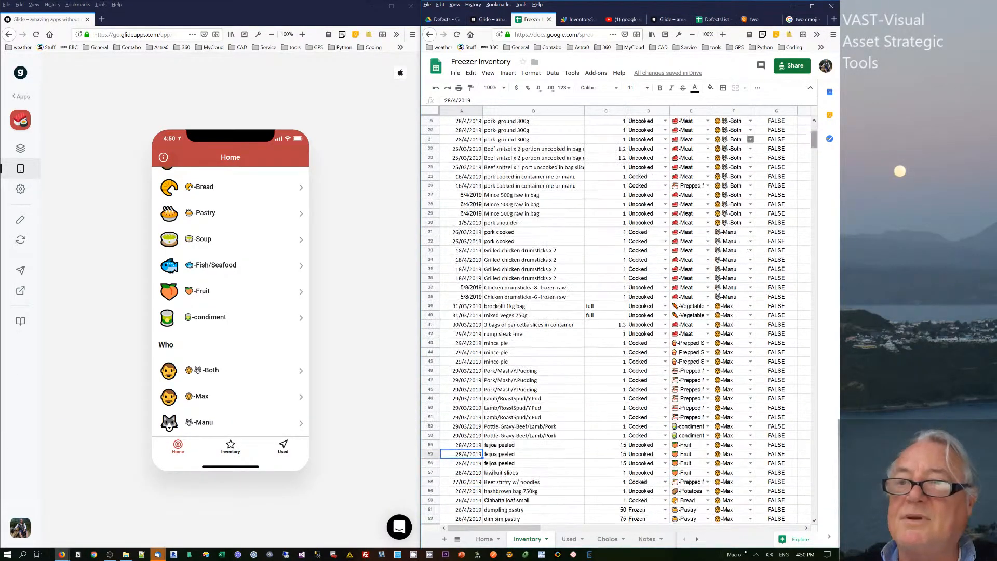
scroll(down, 3)
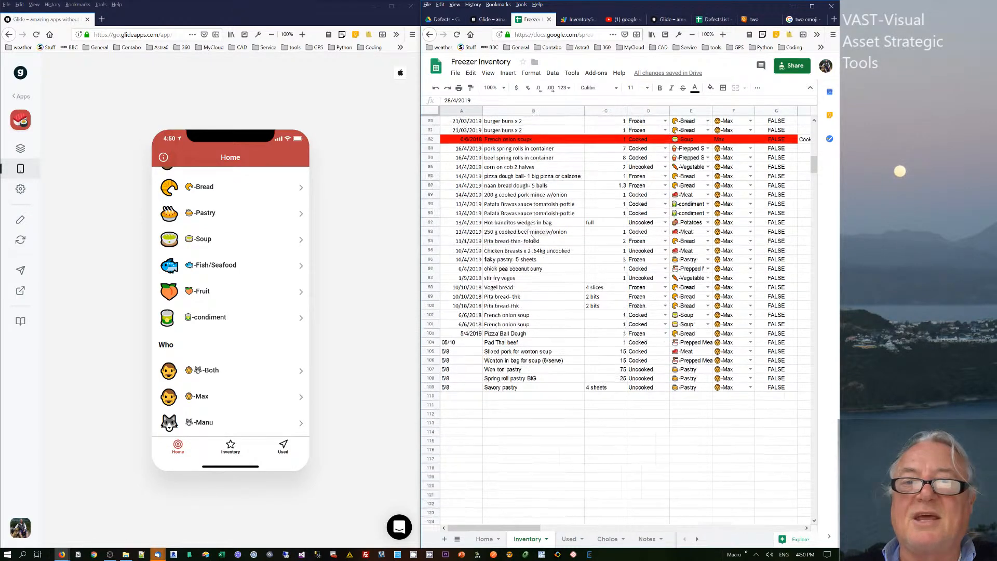
click(578, 19)
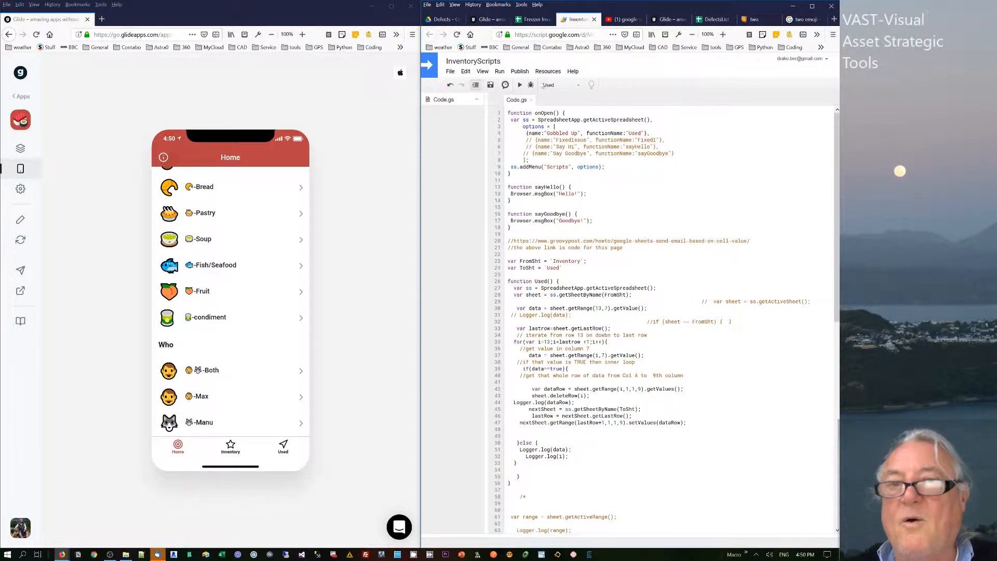
Step: Highlight the ToSht = 'Used' line in Code.gs and return to the Freezer Inventory spreadsheet
click(533, 19)
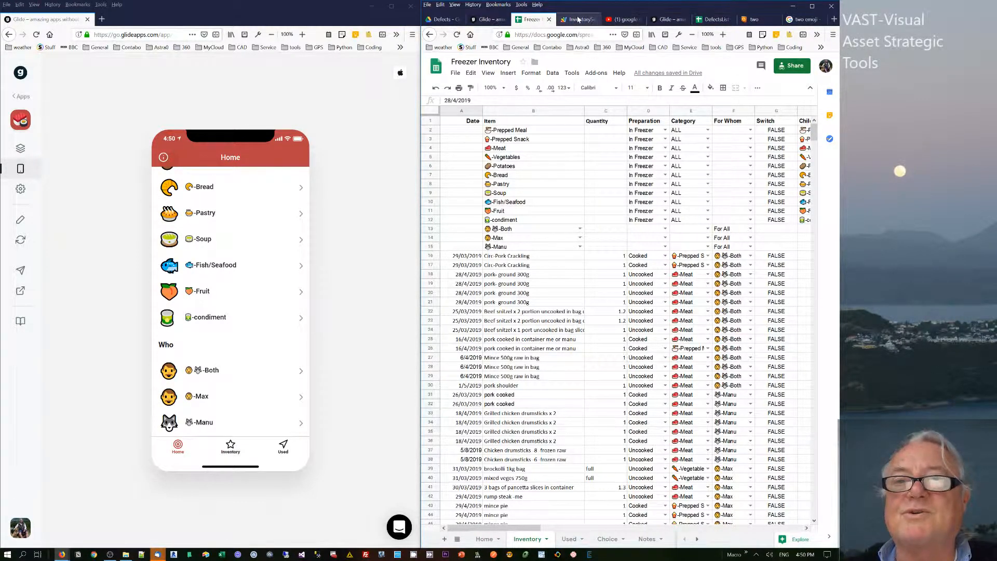
click(577, 19)
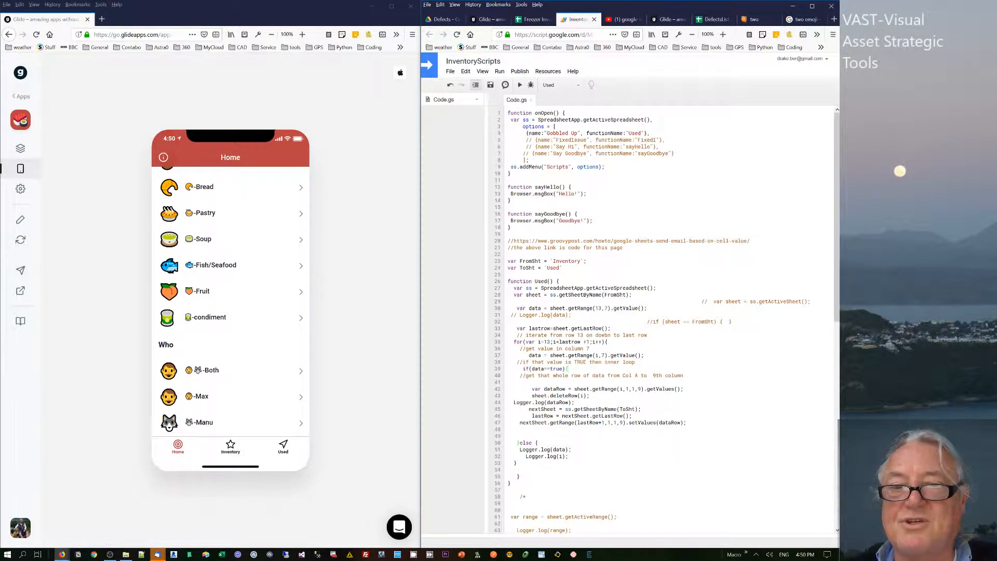
triple_click(545, 260)
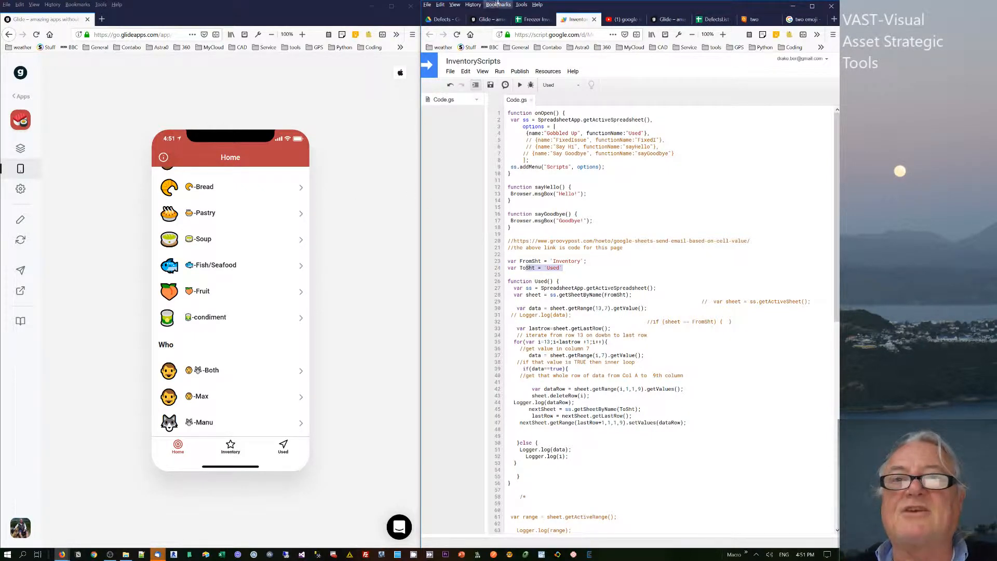
click(533, 19)
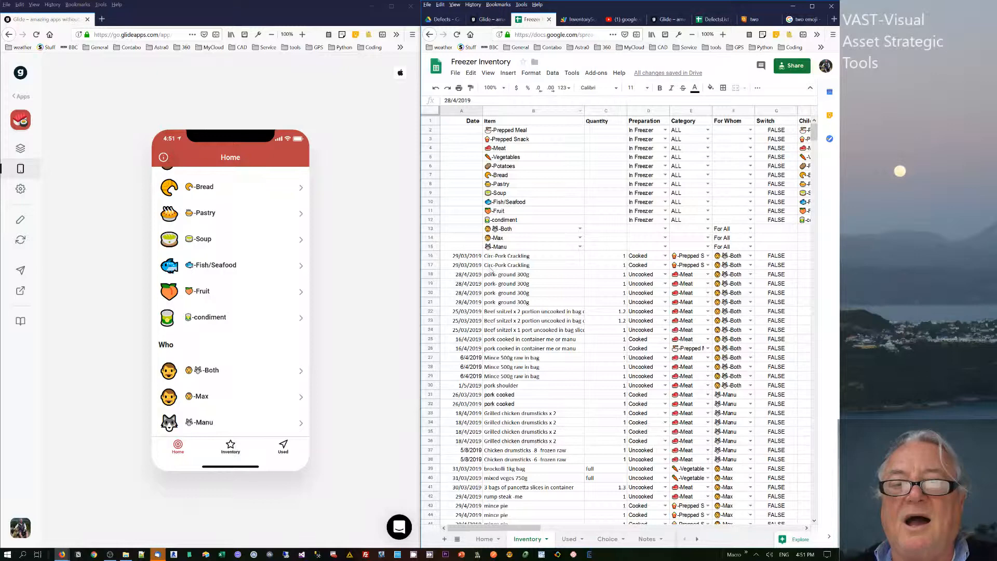
Step: Search the Inventory for 'sou', open French onion soupx, turn its used switch on and save
click(533, 265)
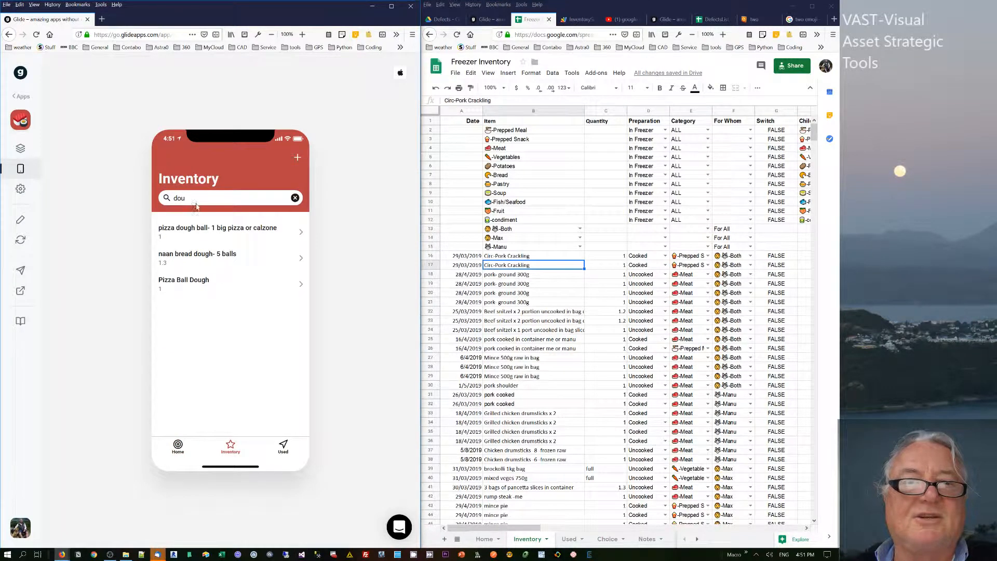
text(sou)
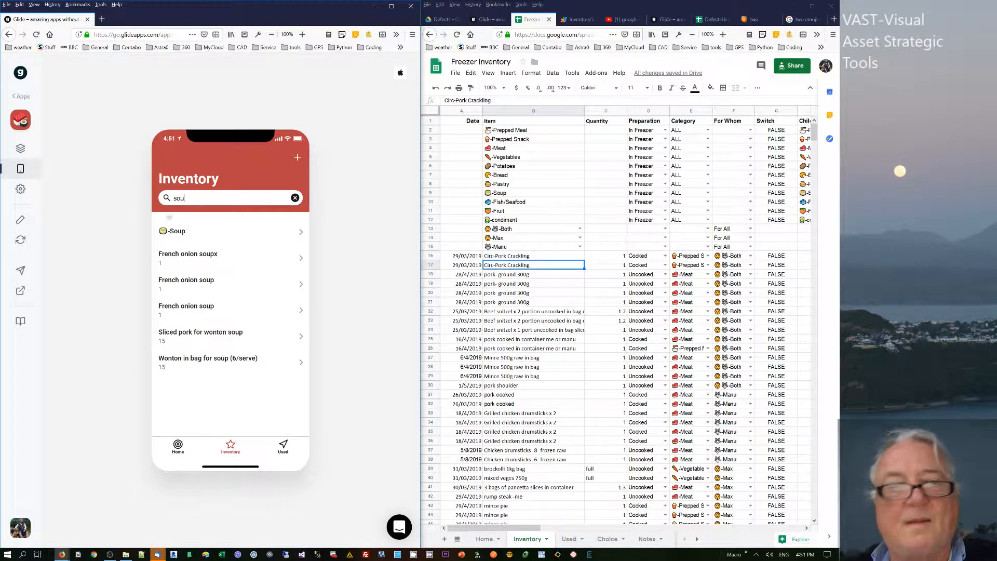
click(188, 258)
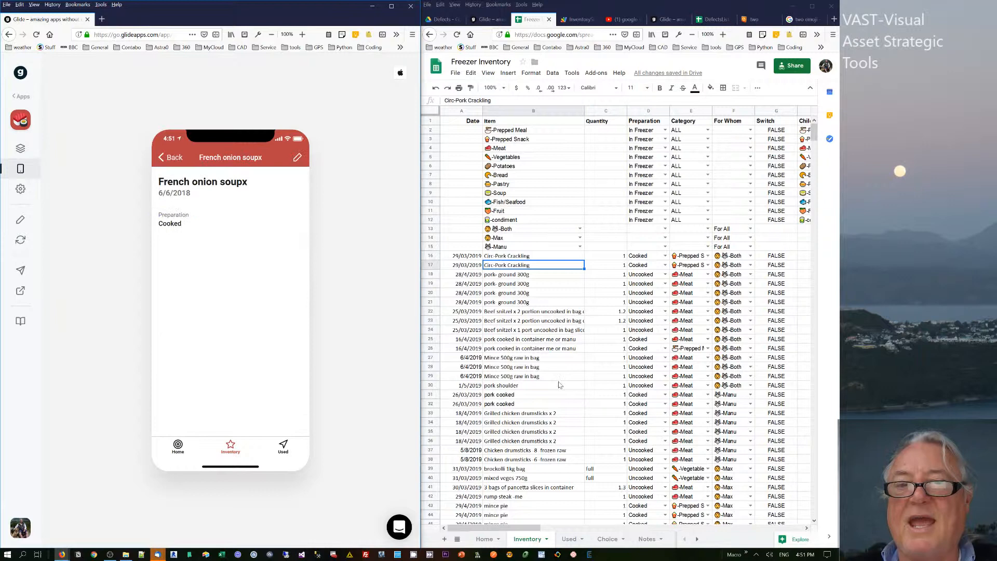
scroll(down, 3)
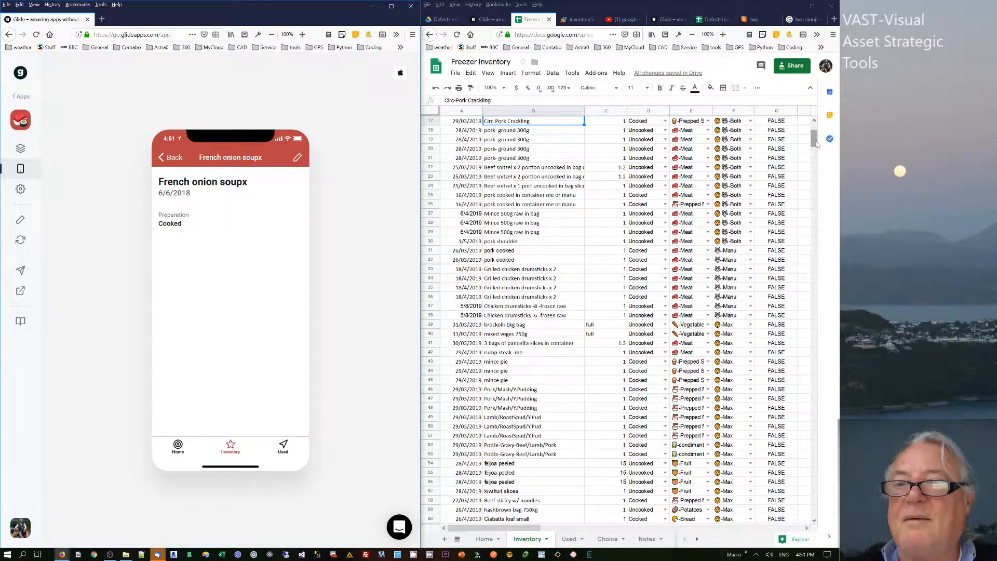
scroll(down, 3)
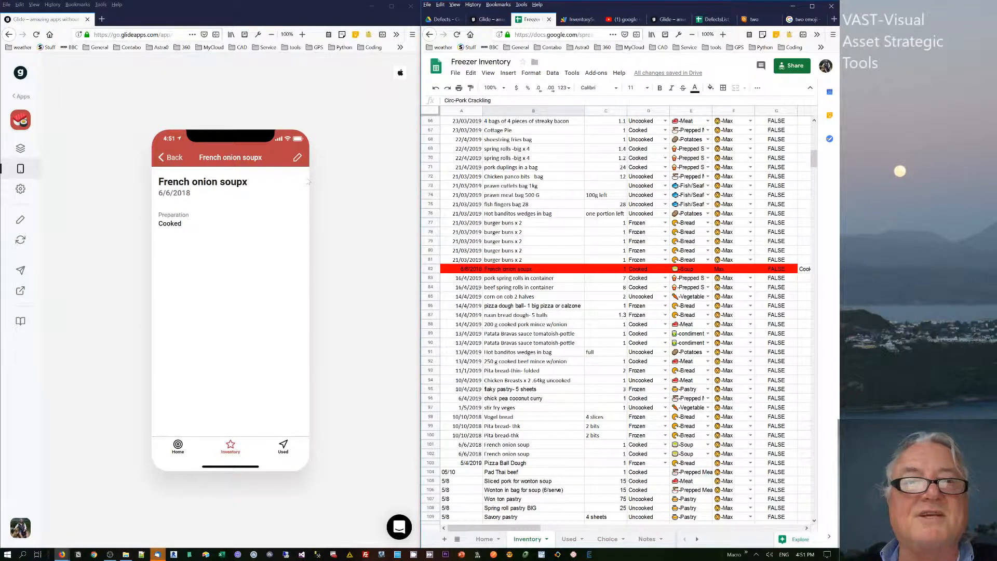
click(297, 157)
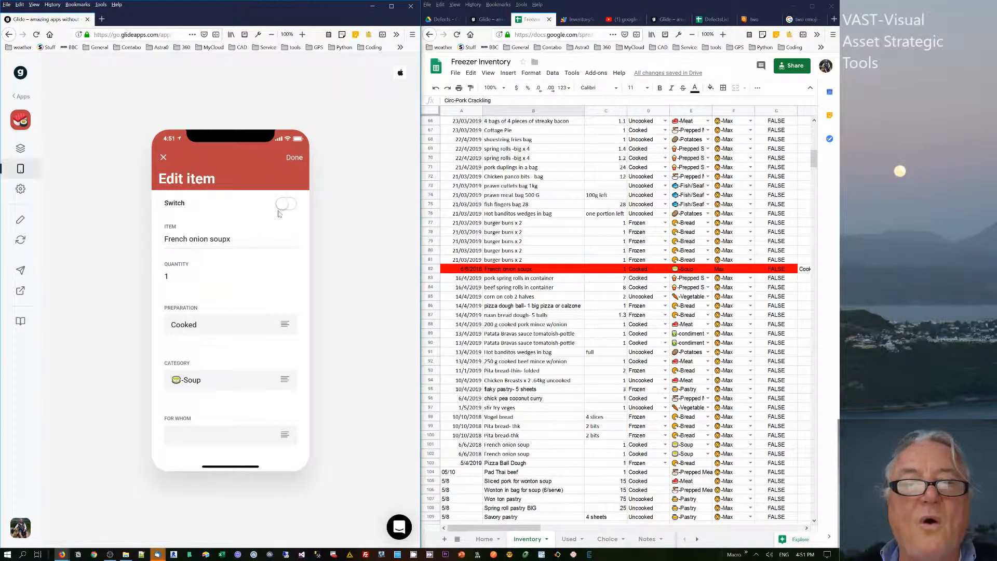
click(287, 203)
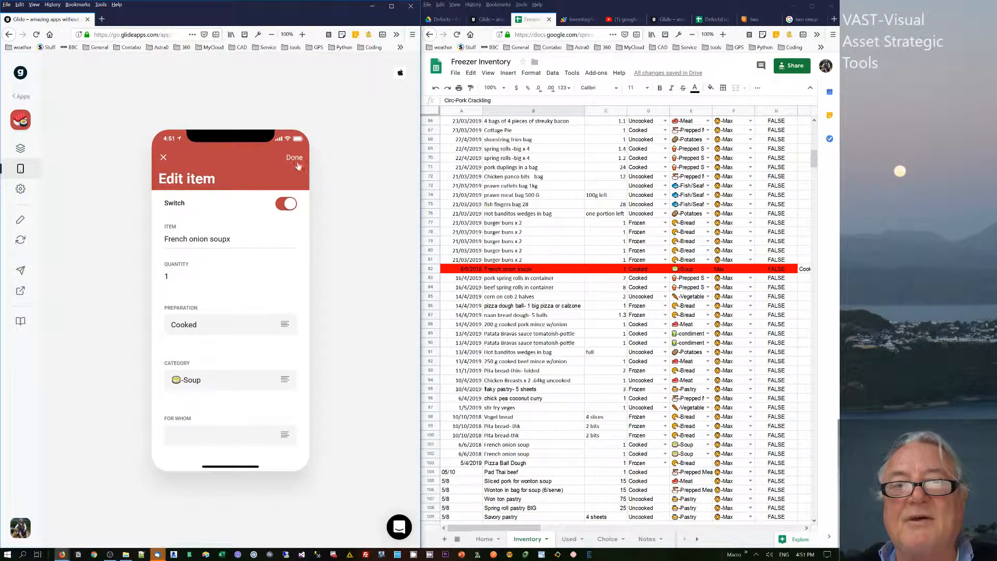
click(294, 158)
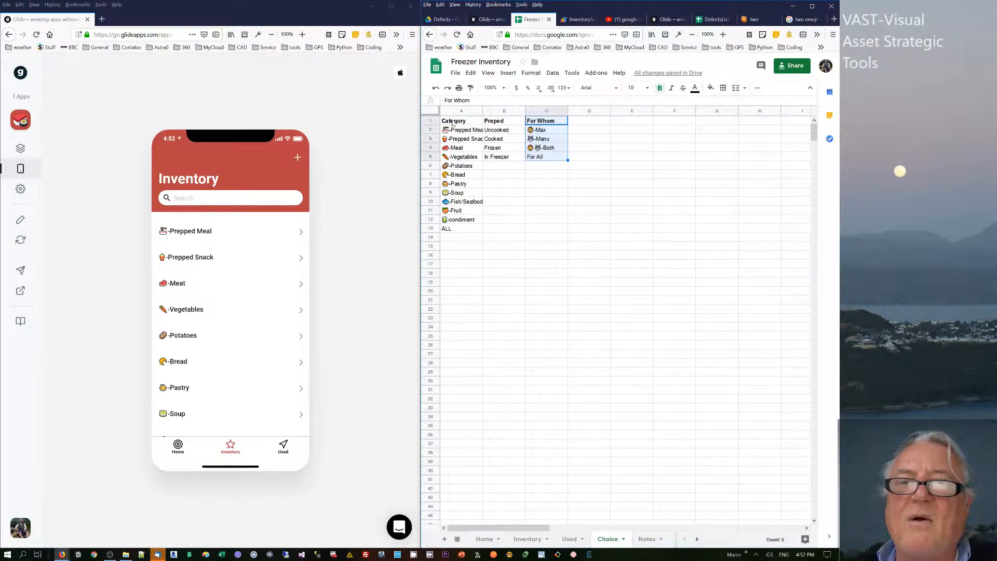
Step: Show the Home and Notes sheets and follow the iterating-through-items YouTube link in B4
click(455, 120)
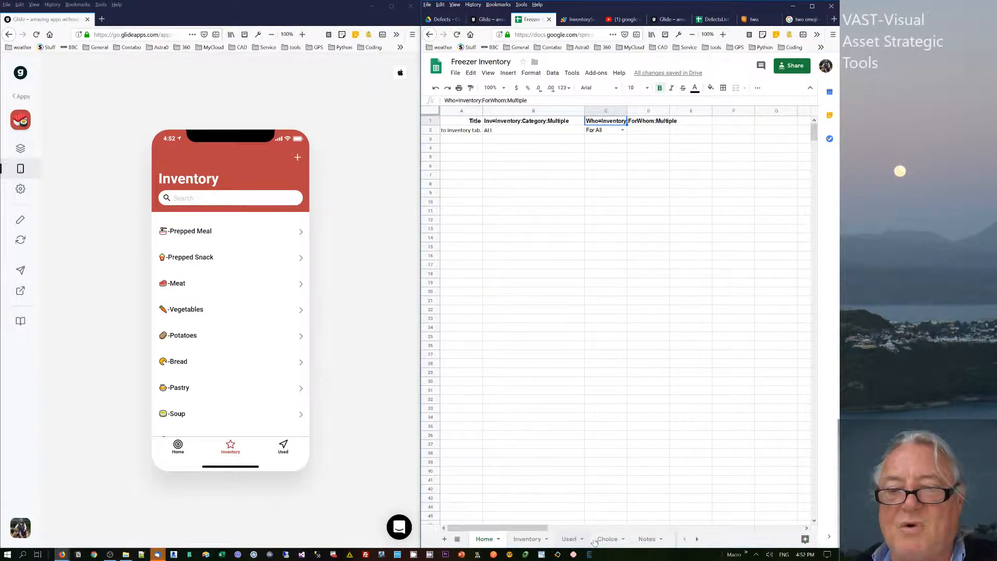
click(646, 538)
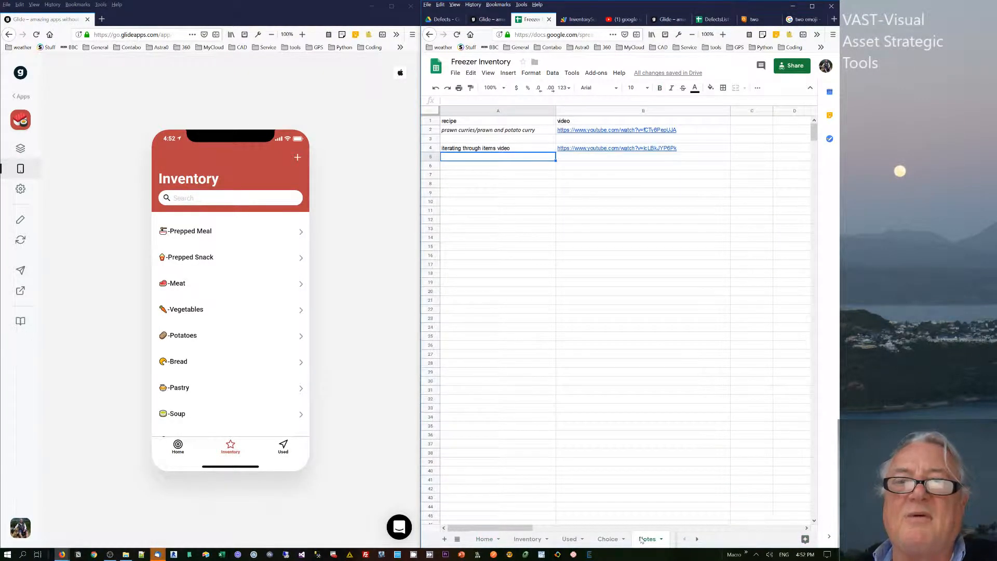
click(493, 148)
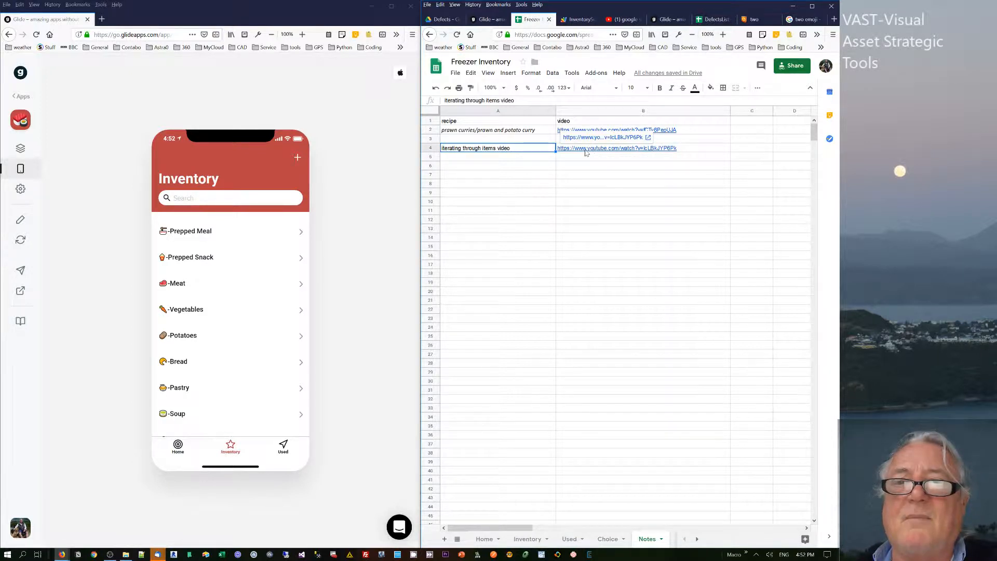
click(618, 19)
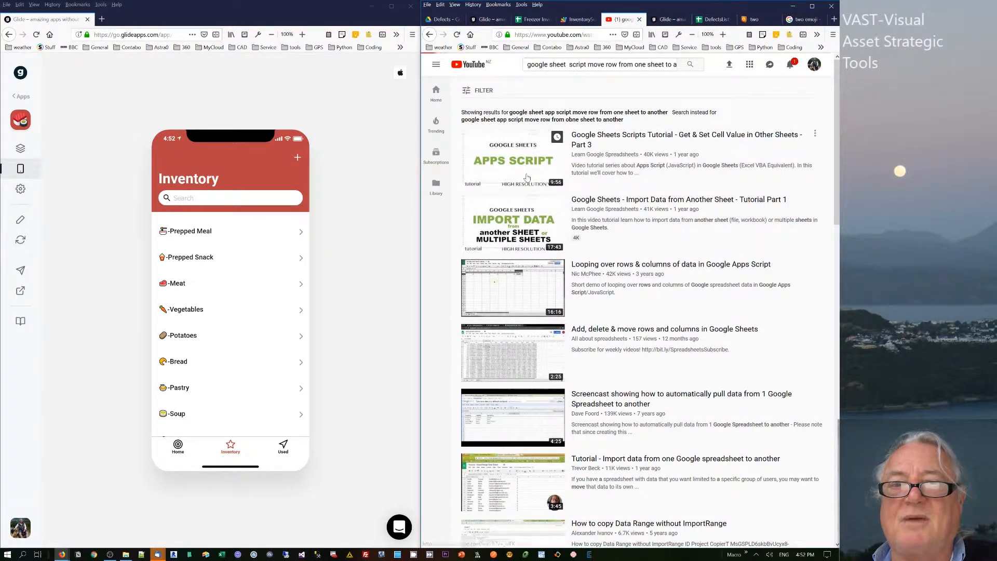
Step: Open the Get & Set Cell Value tutorial, then highlight the row-moving loop in InventoryScripts
click(513, 158)
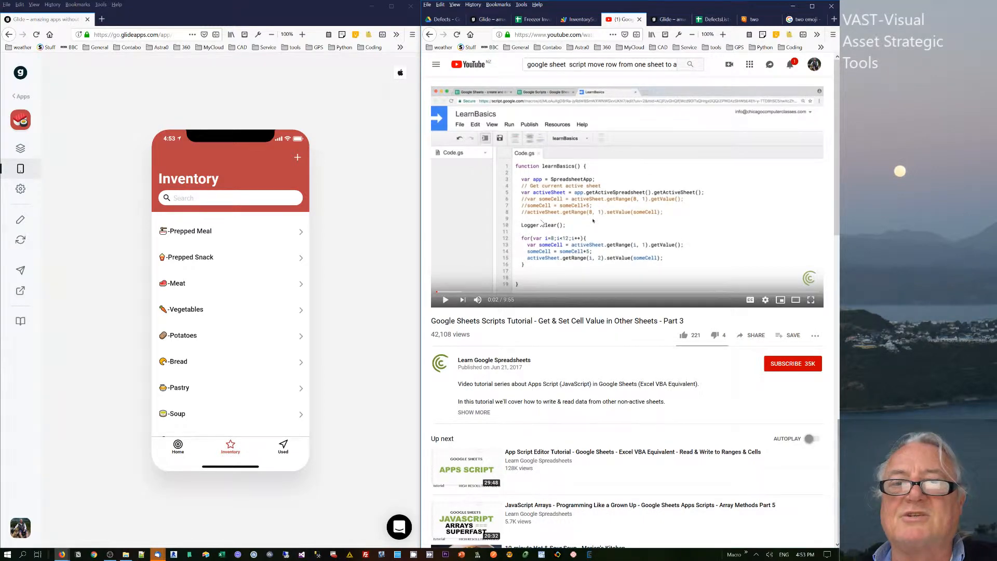
click(573, 19)
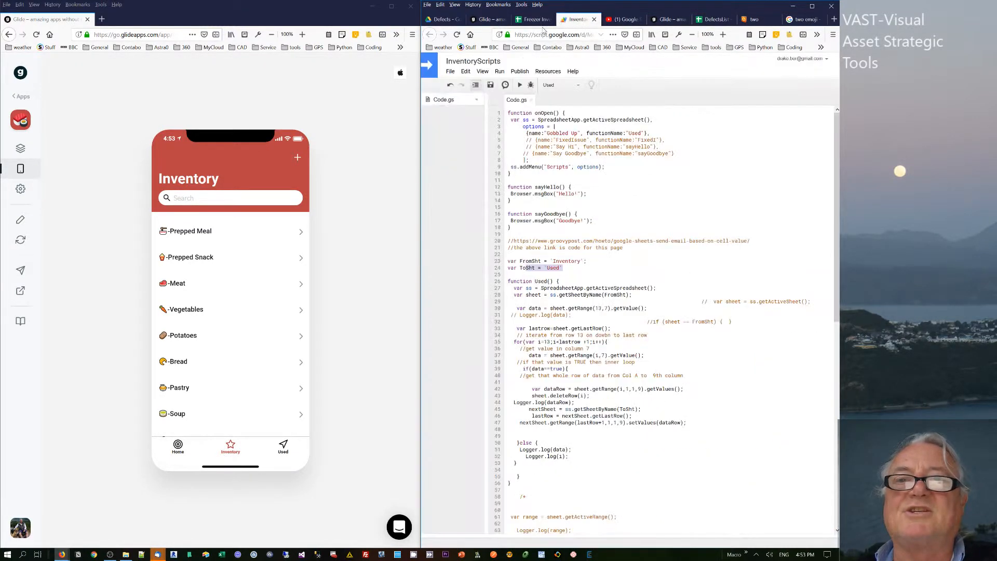
drag(513, 329, 685, 423)
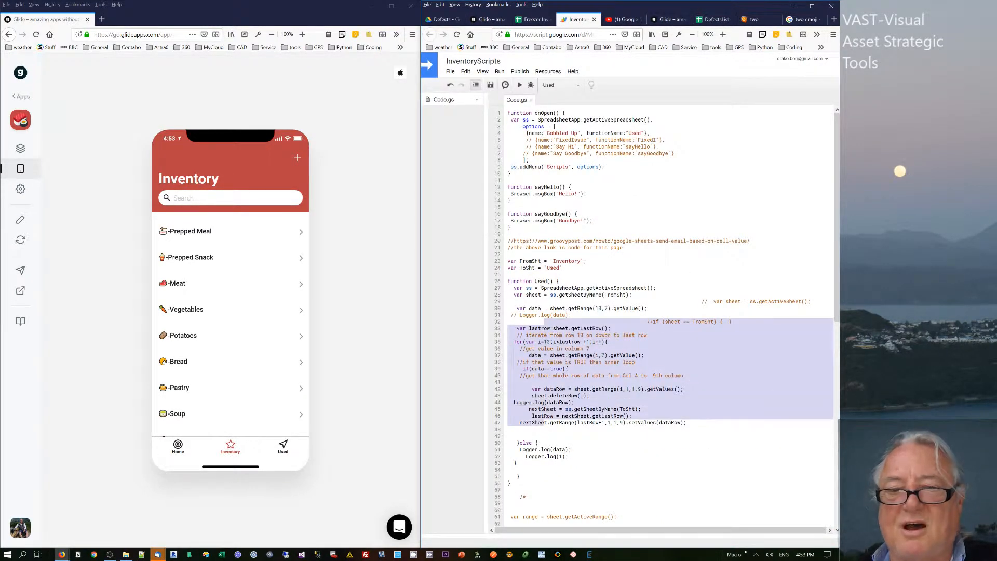